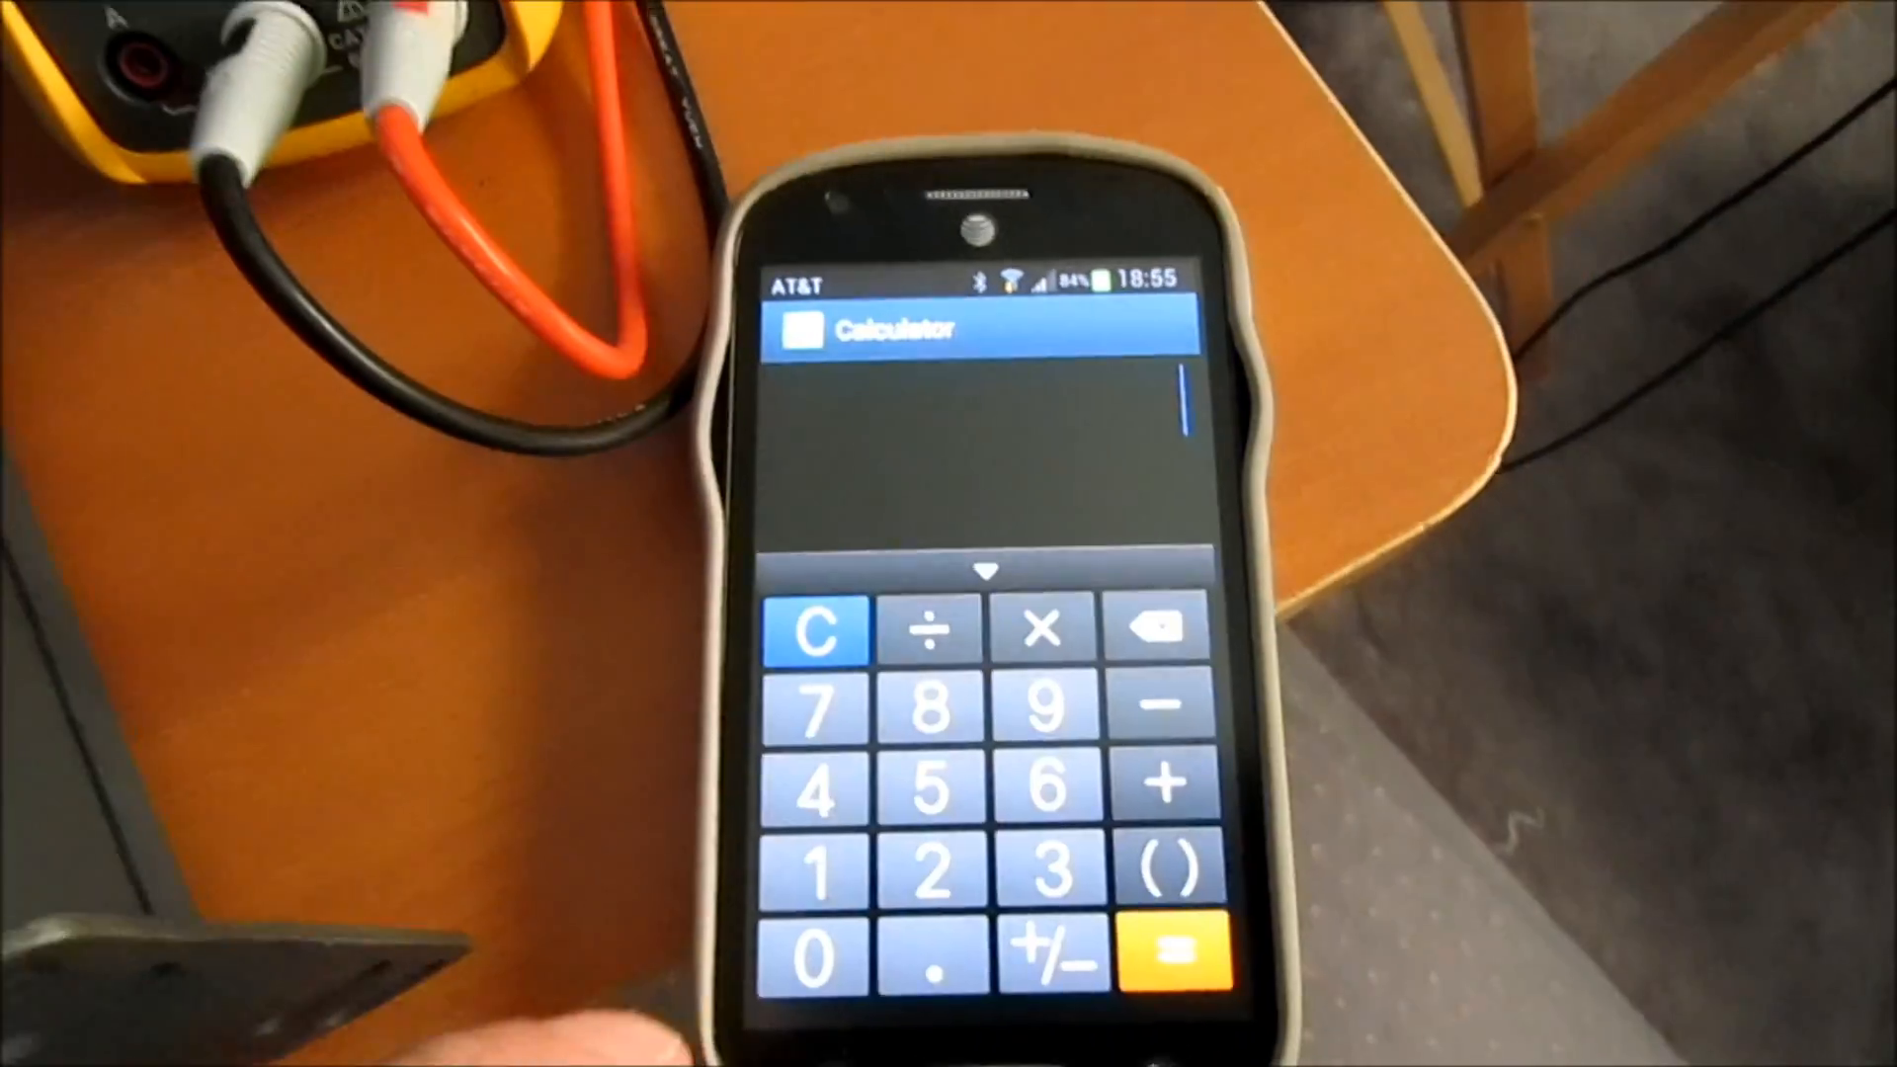
# - Enter the digit 4 as the first number on the empty calculator display
pyautogui.click(814, 793)
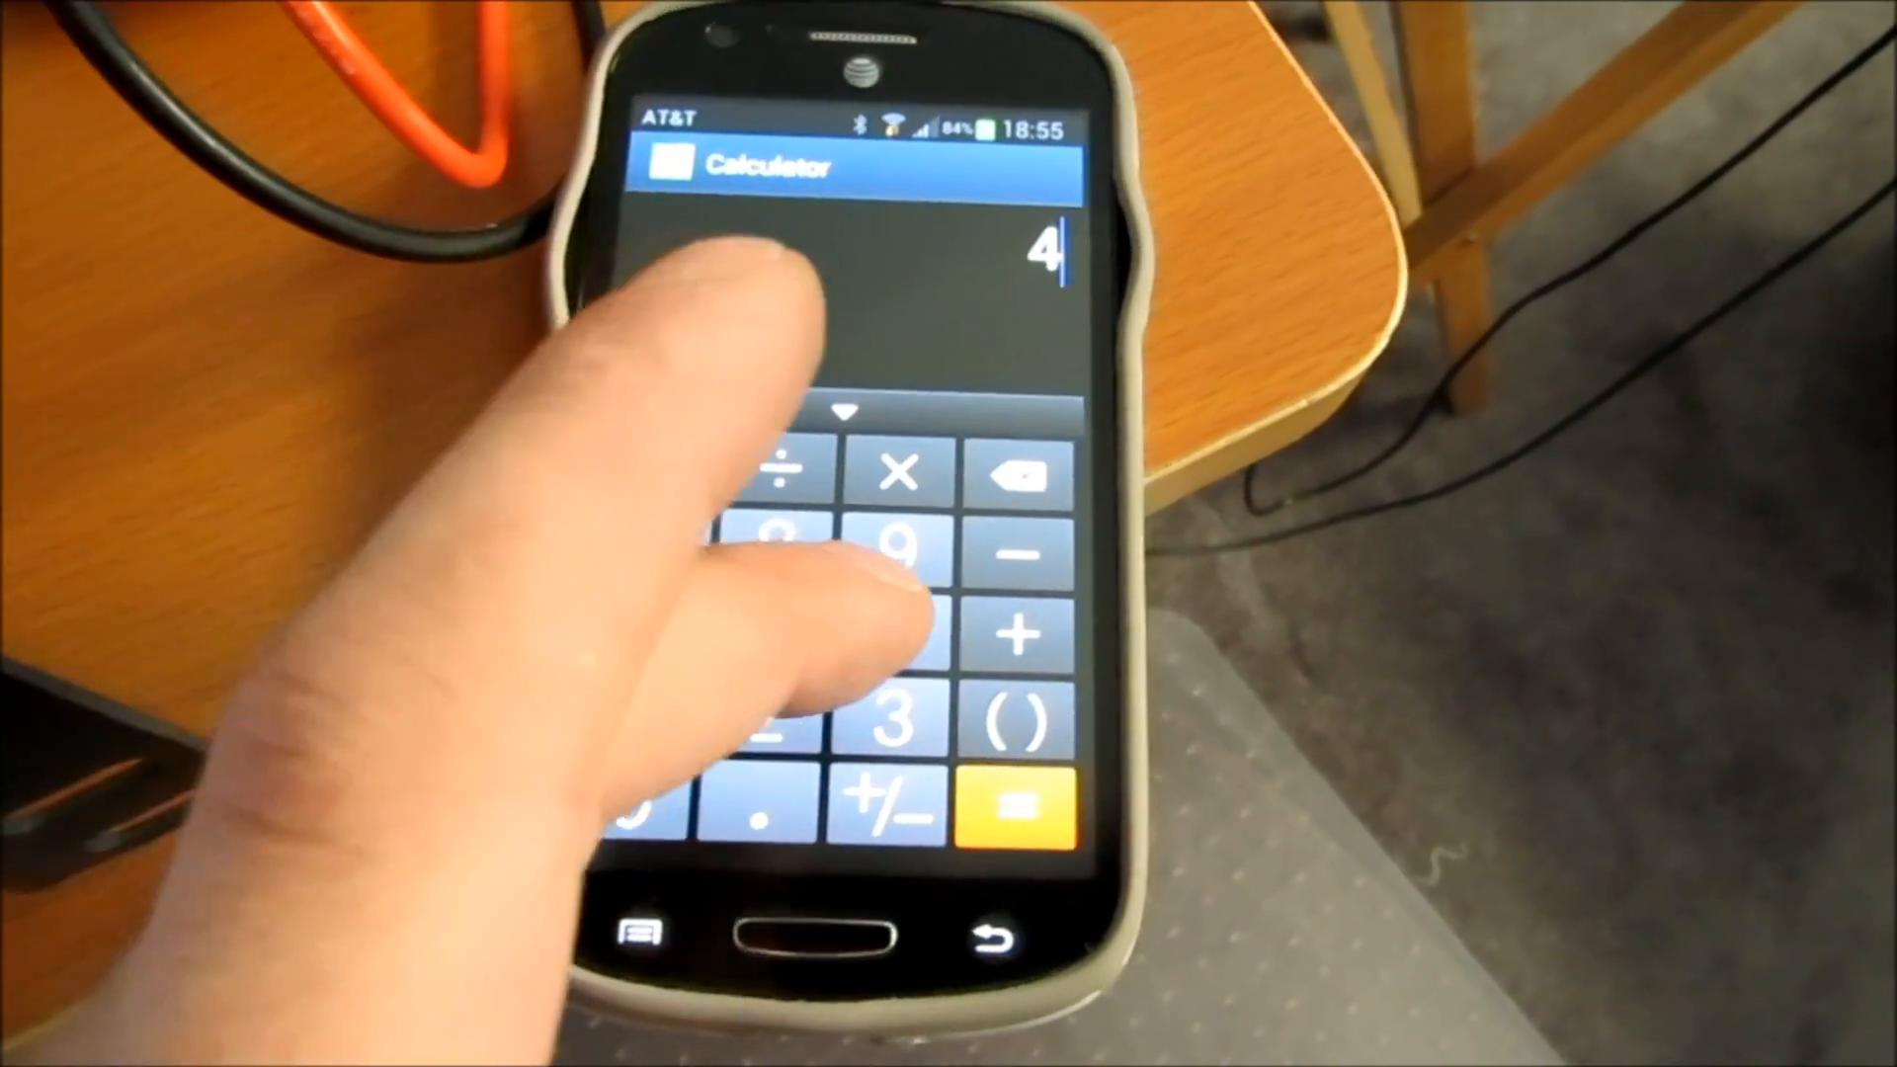